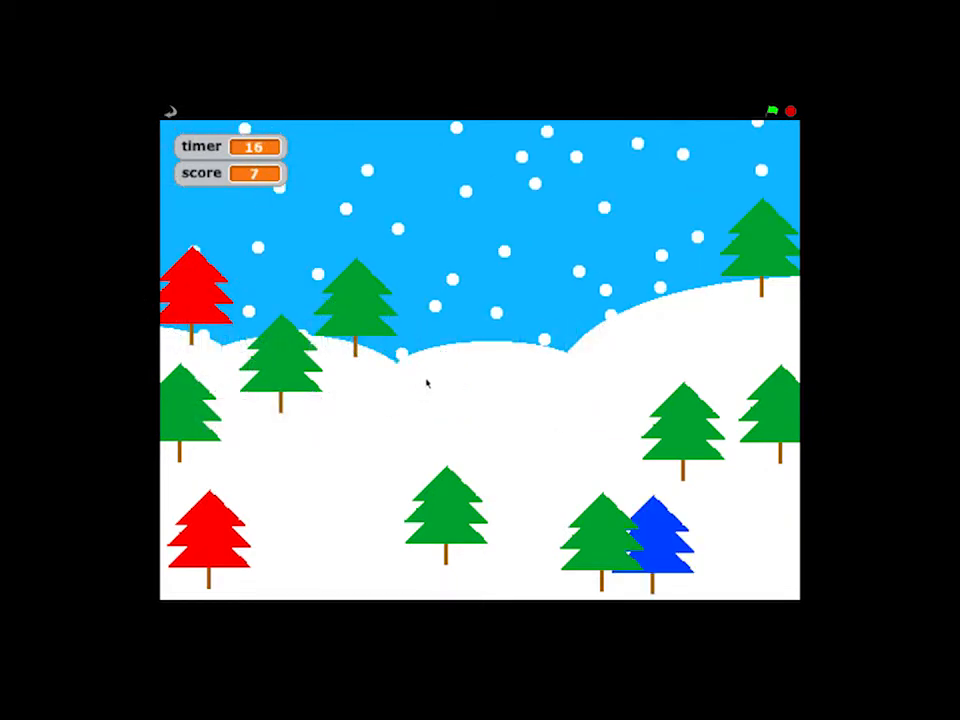
Score points on the remaining trees until the timer hits 0 at 53, then restart with the green flag.
click(656, 540)
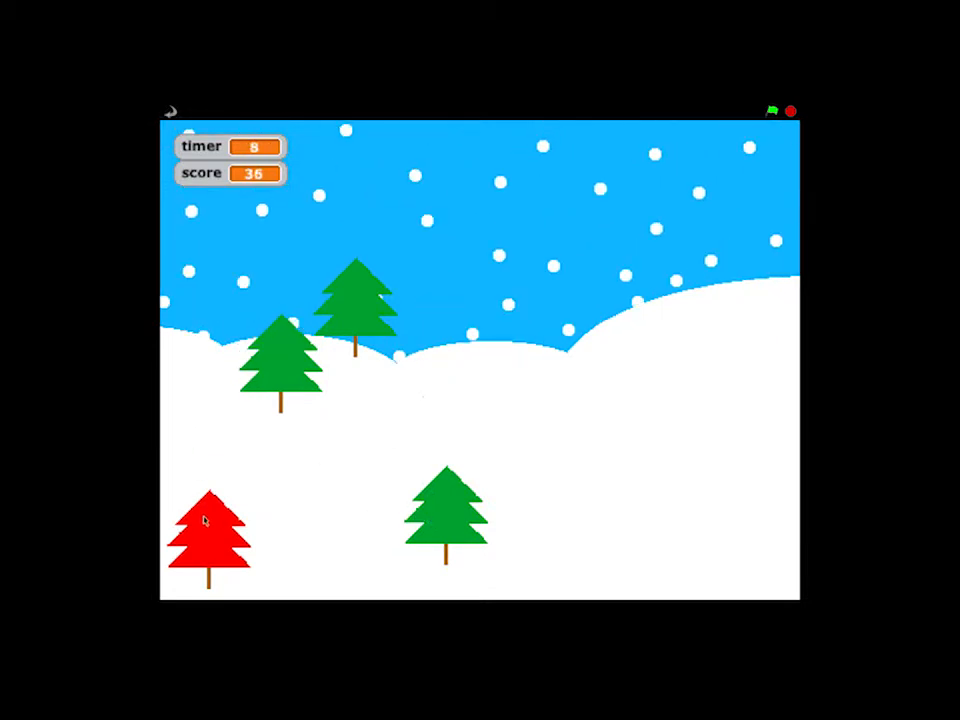
click(208, 536)
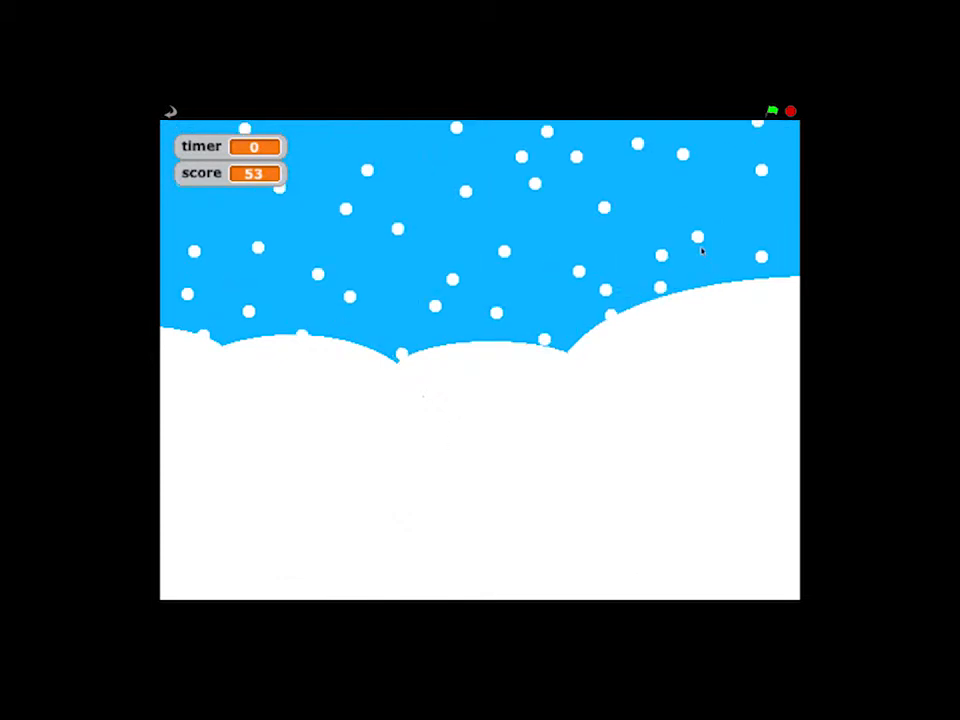
click(772, 112)
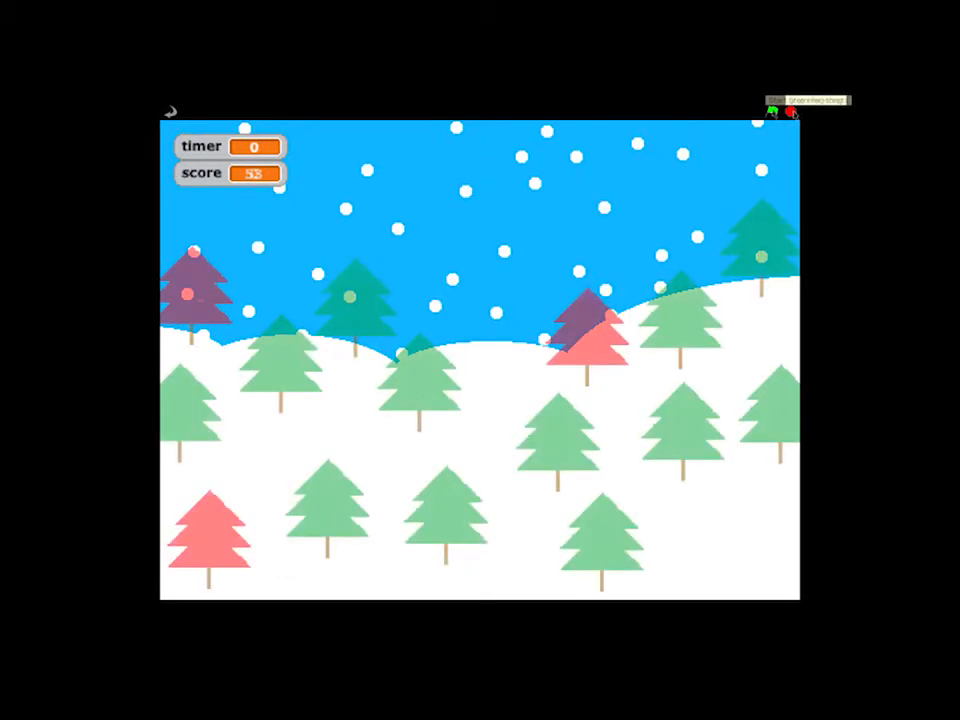
Score on red and green trees across the stage, raising the new round's score to 14.
click(772, 110)
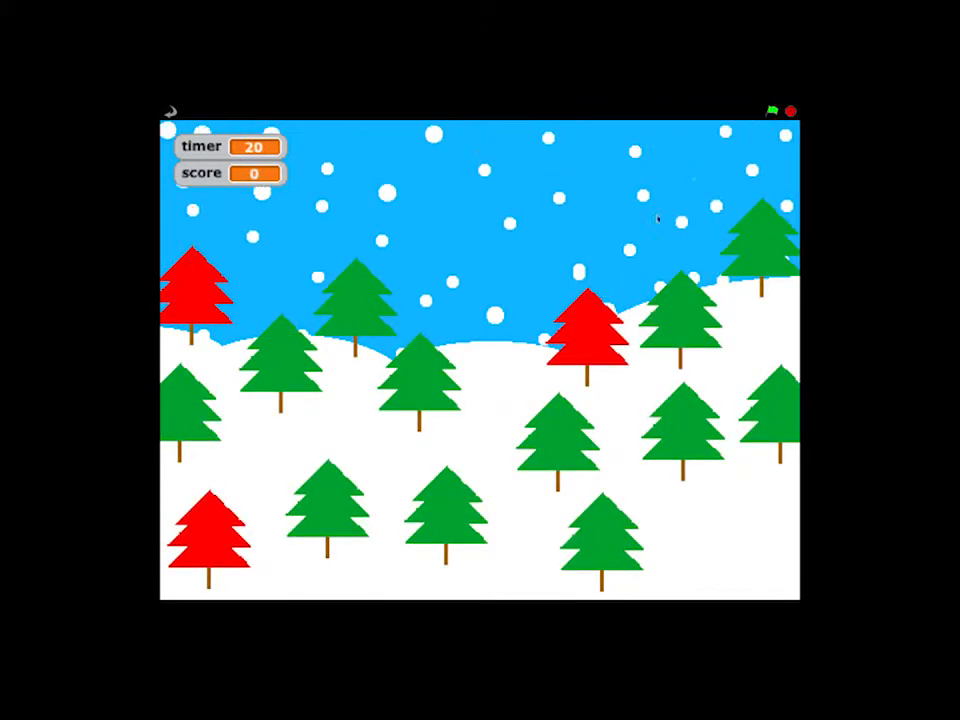
click(588, 330)
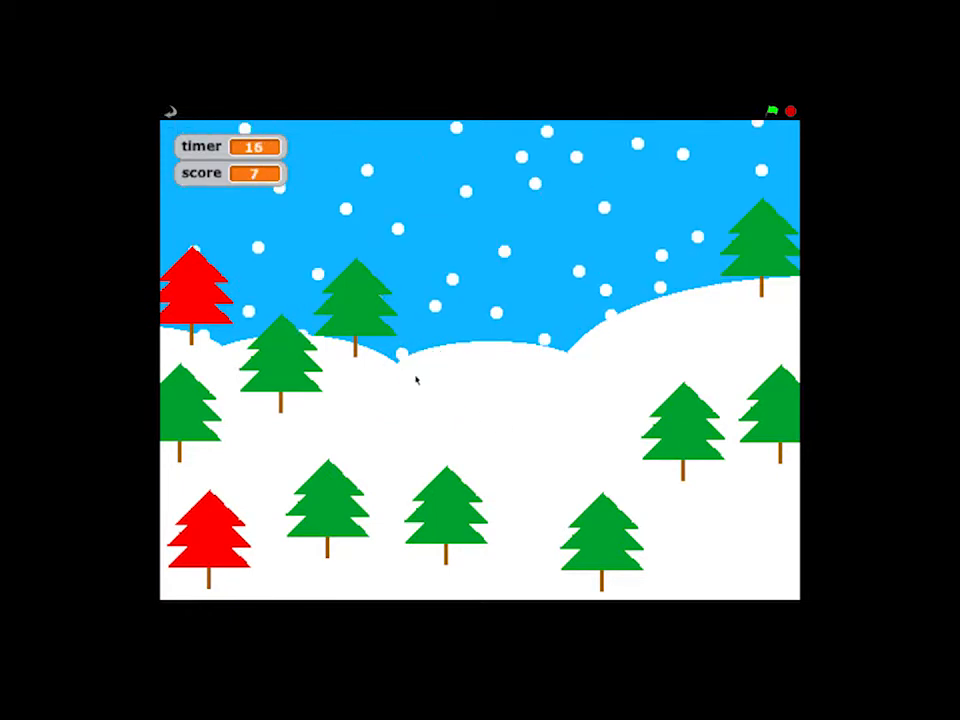
click(356, 300)
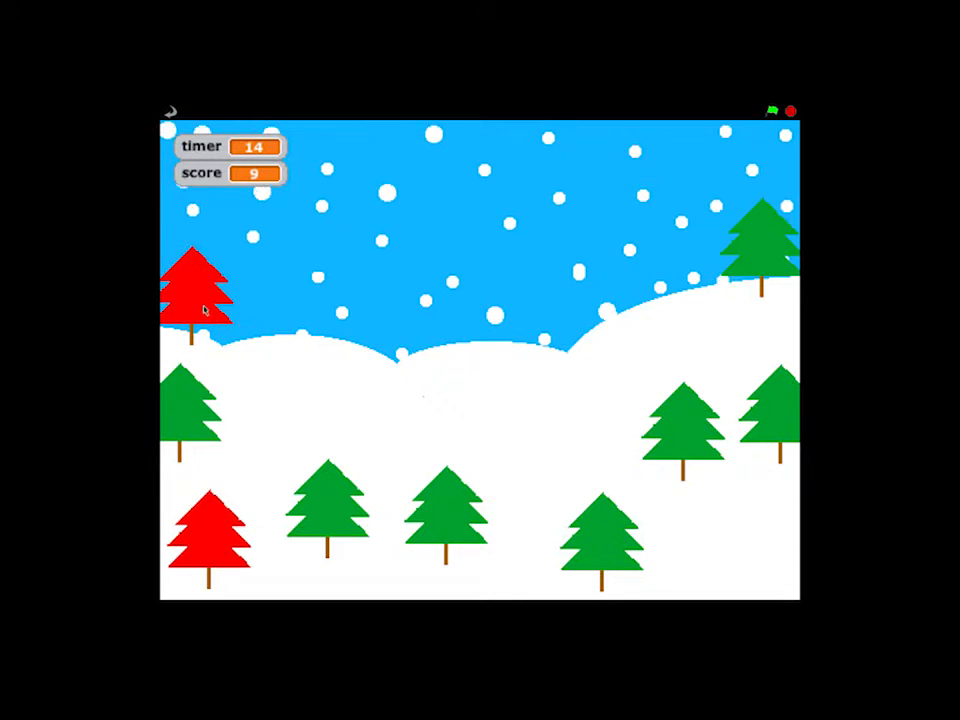
click(196, 290)
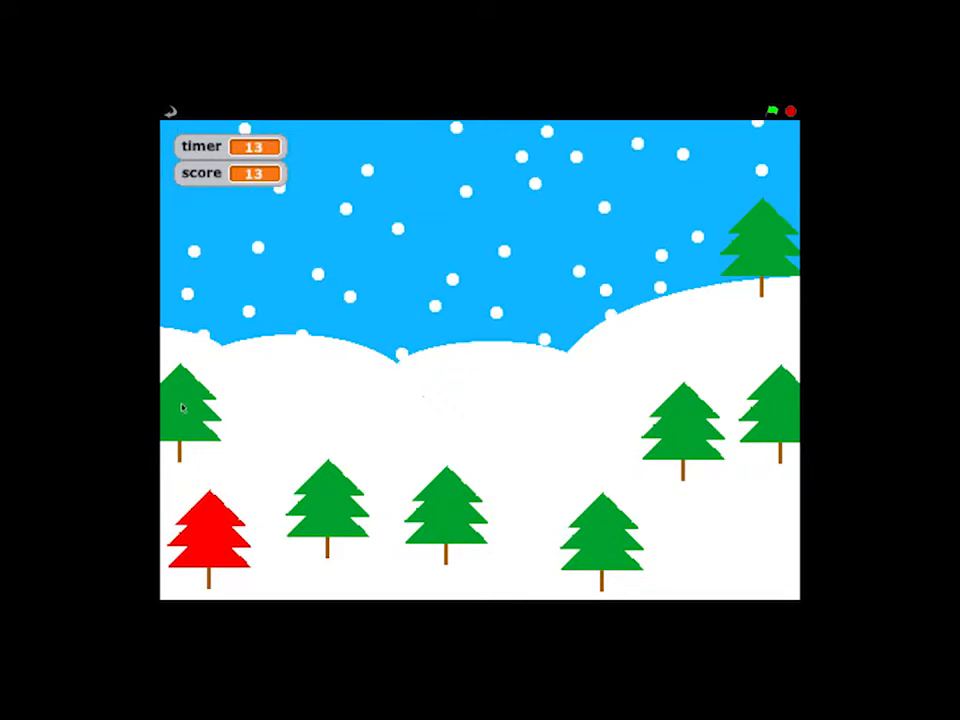
click(192, 410)
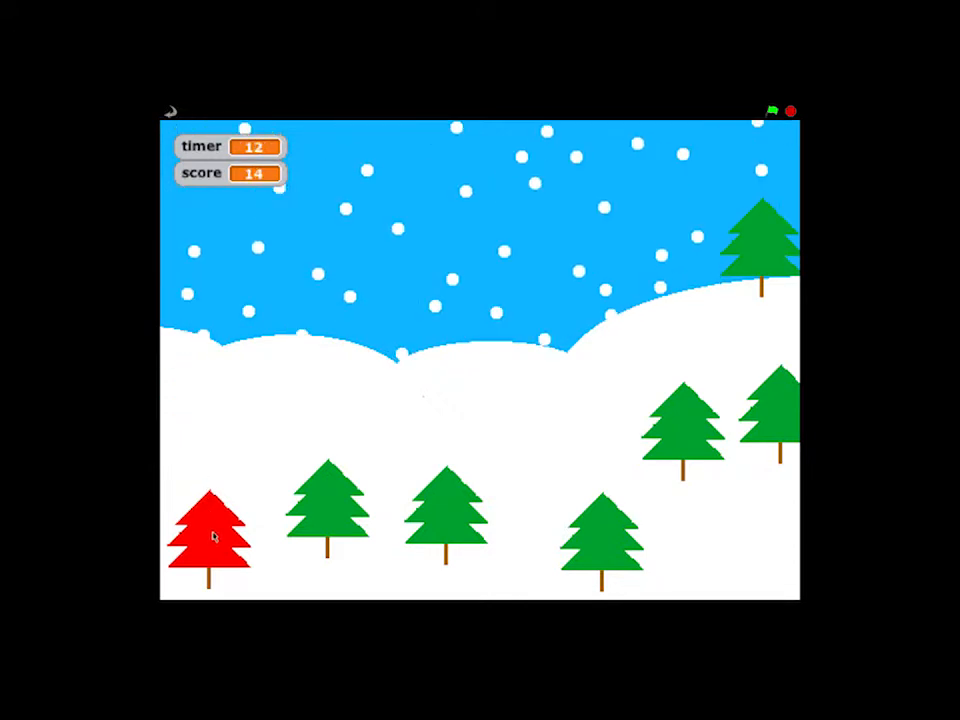
click(210, 536)
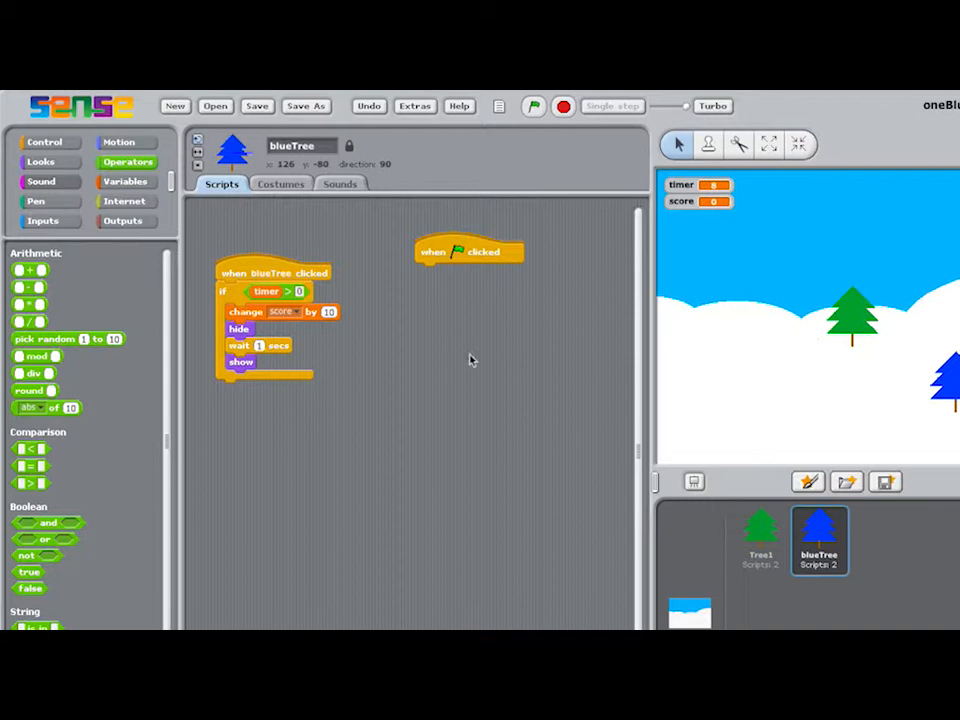
Place a 'when green flag clicked' hat block in the blueTree sprite's Scripts area.
drag(68, 338, 410, 348)
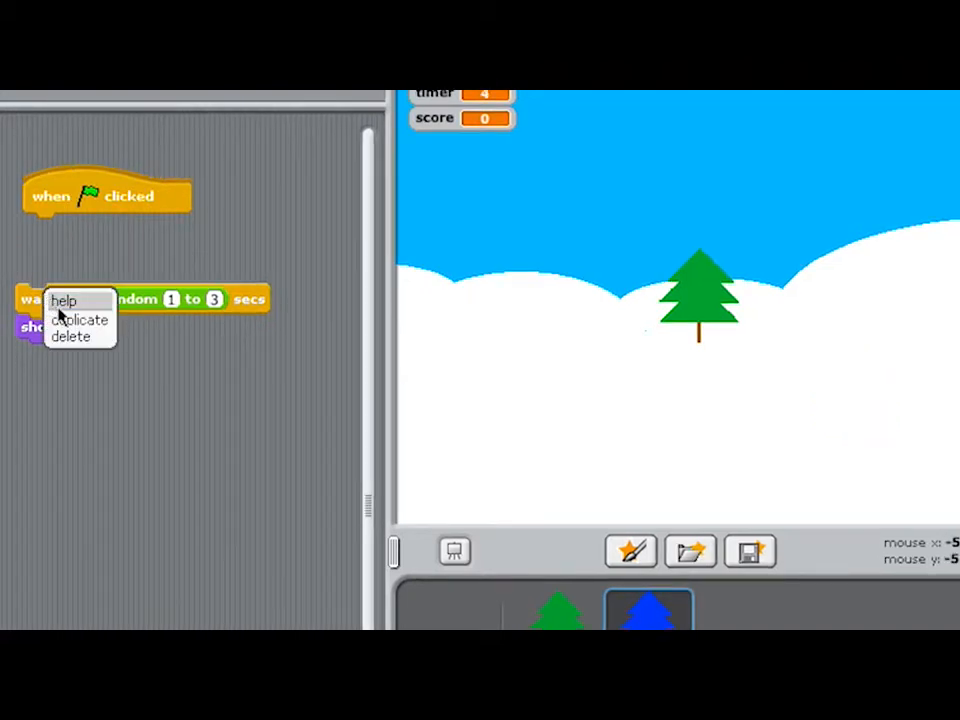
Duplicate the random wait, set the copy to 1 to 2 seconds, and attach it with a hide block.
click(80, 320)
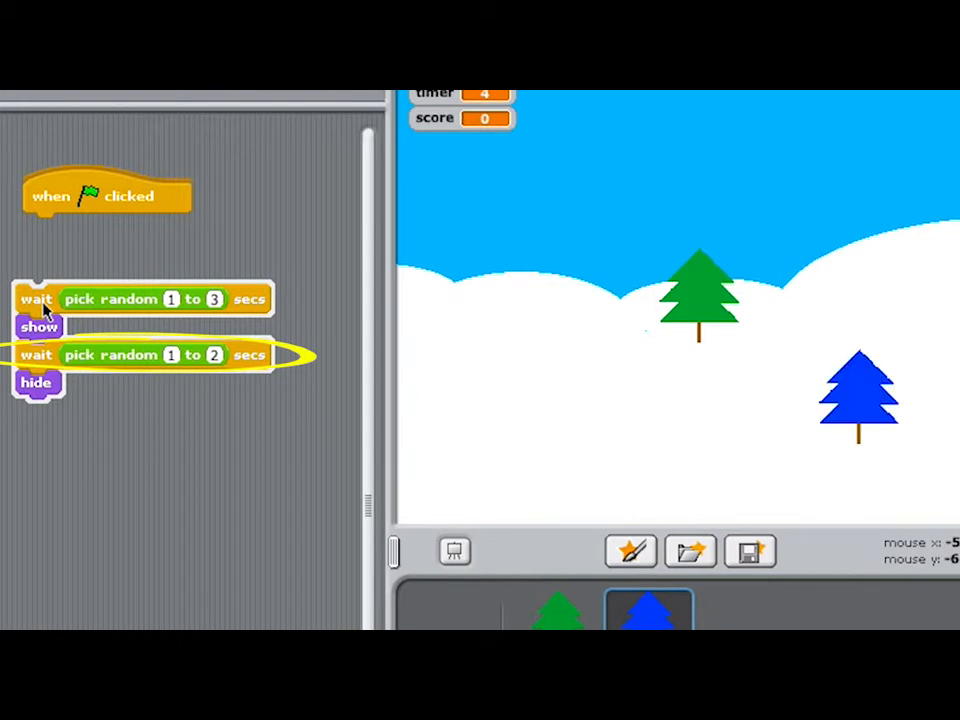
click(36, 382)
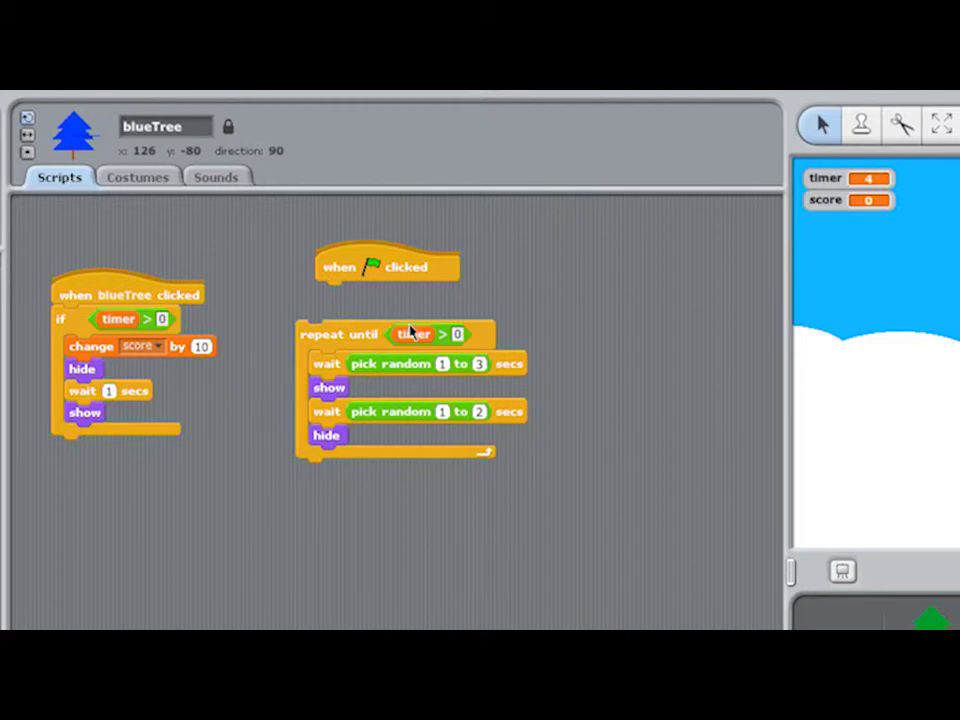
Adjust the timer comparison block used as the repeat-until loop's condition.
right_click(416, 334)
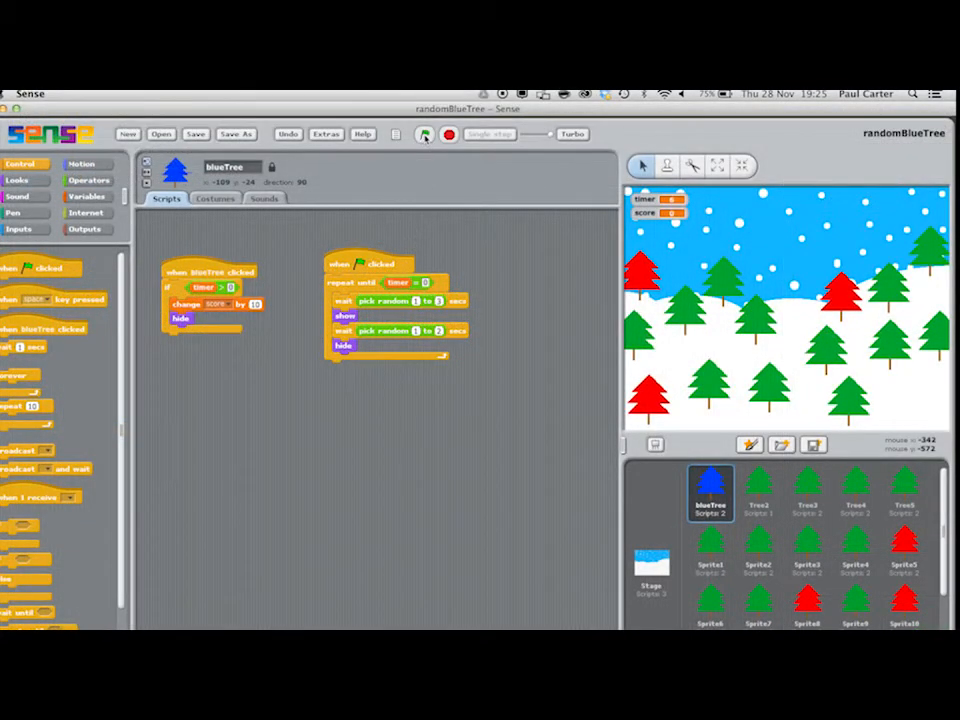
Switch to the Stage to view its green-flag timer countdown and background scripts.
click(424, 134)
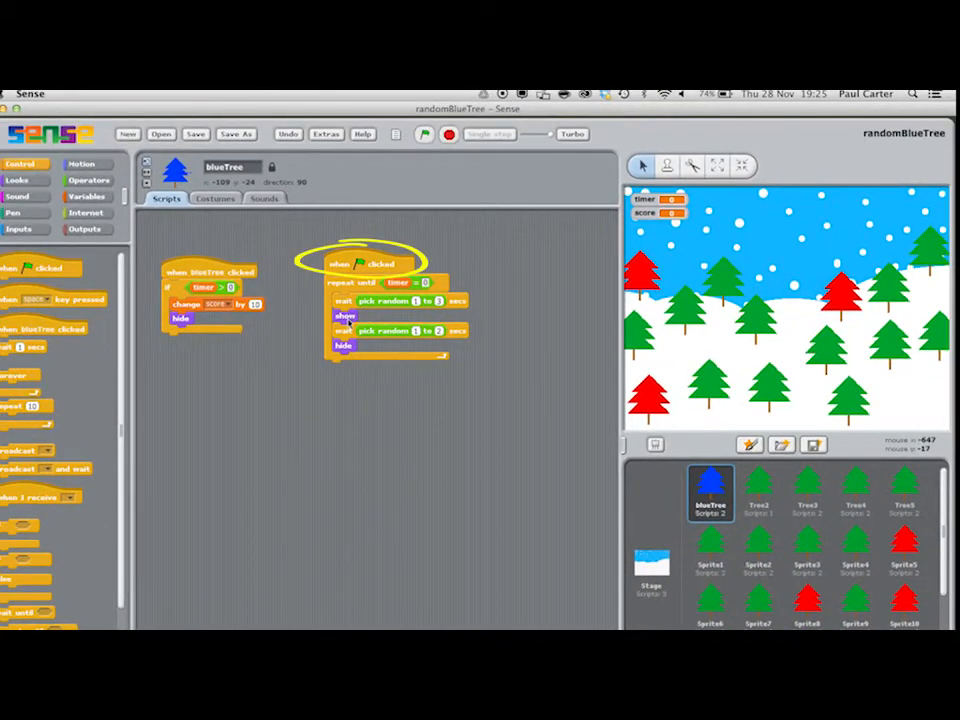
click(650, 570)
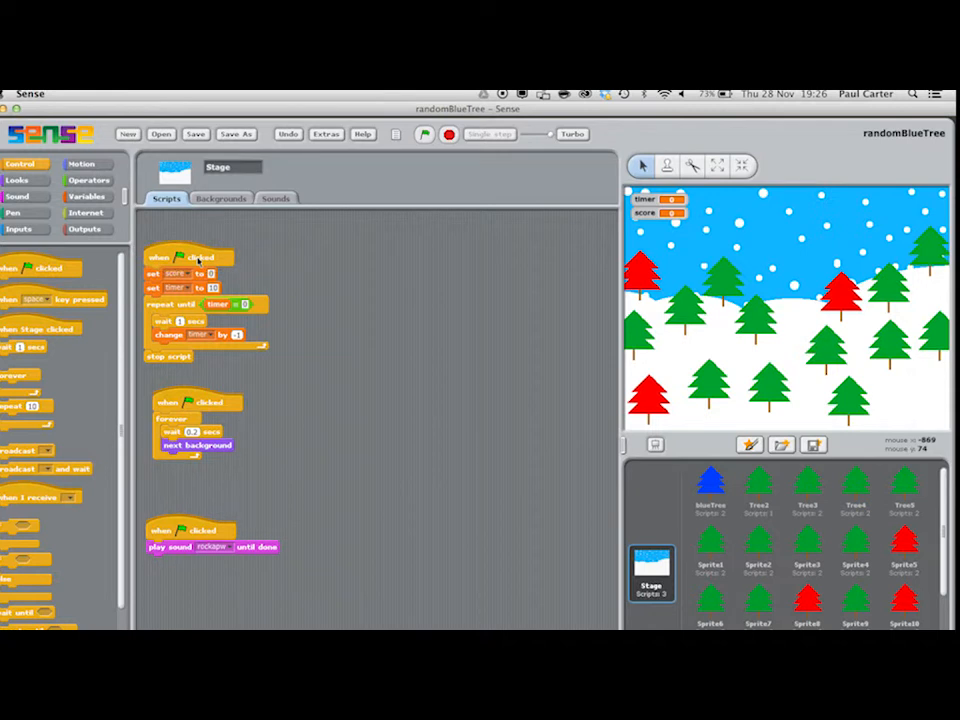
Select the blueTree thumbnail to return to its green-flag script.
click(710, 496)
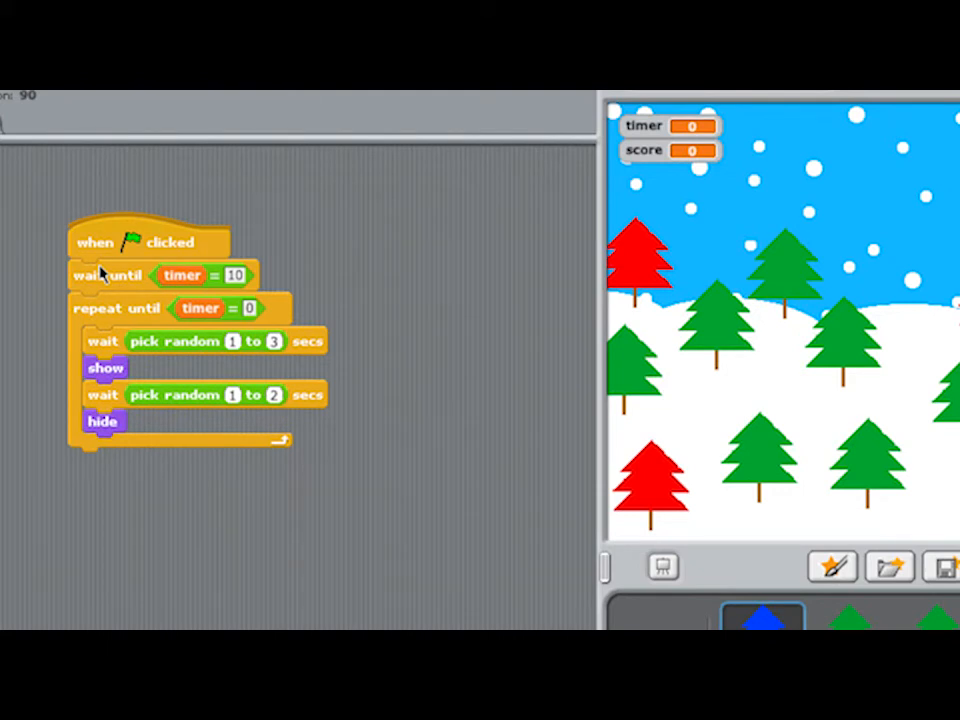
mouse_move(336, 264)
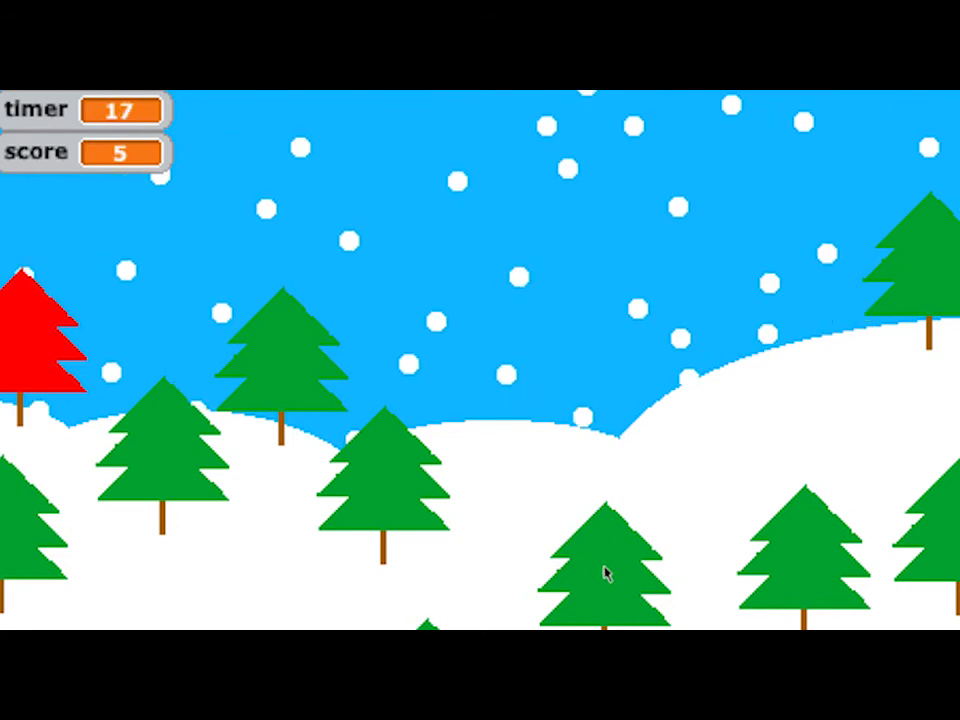
Score on a tree in the full-screen game, bringing the score to 7 with 15 seconds left.
click(600, 570)
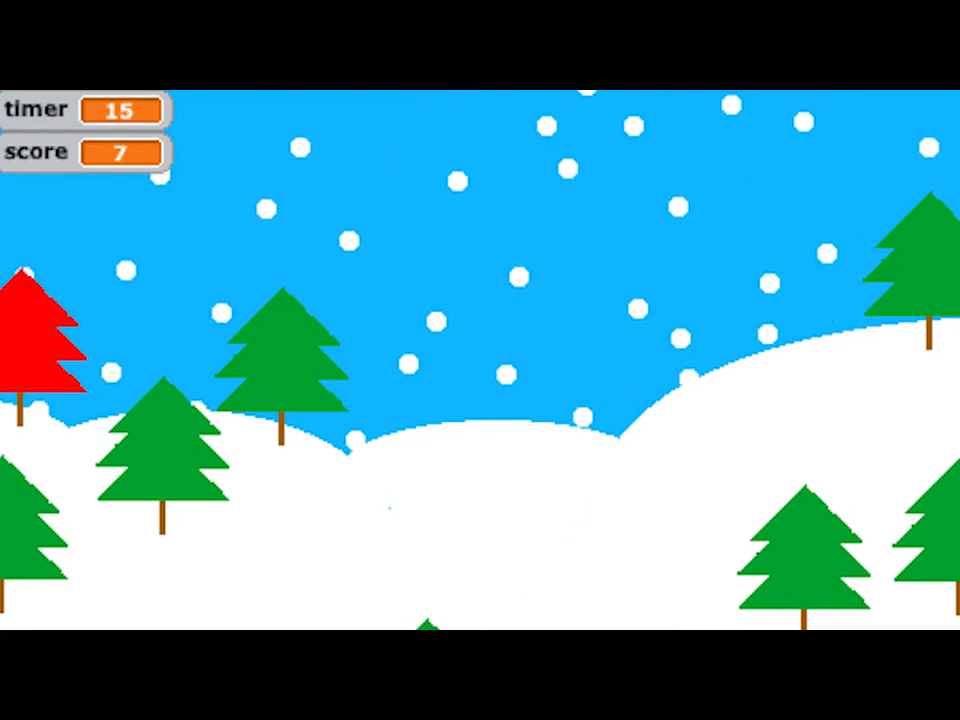